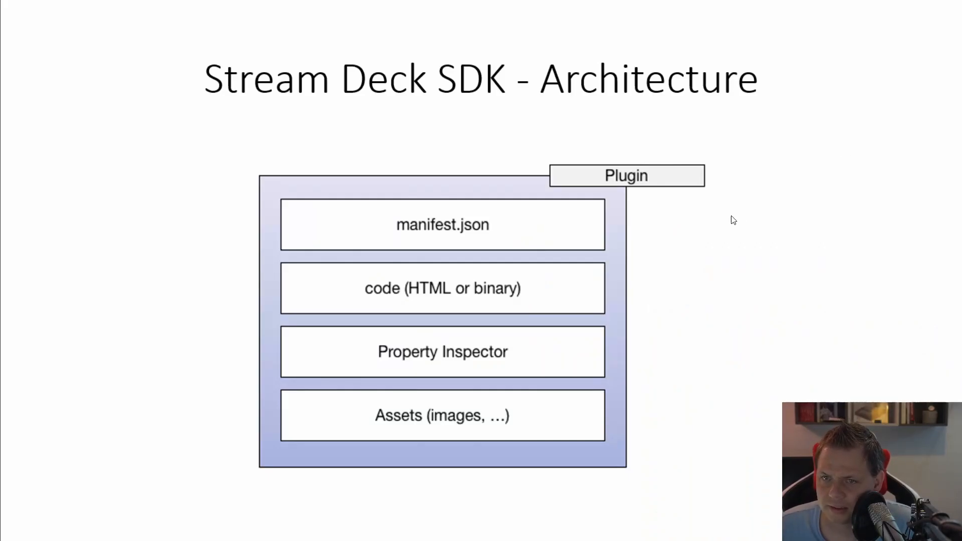
mouse_move(467, 279)
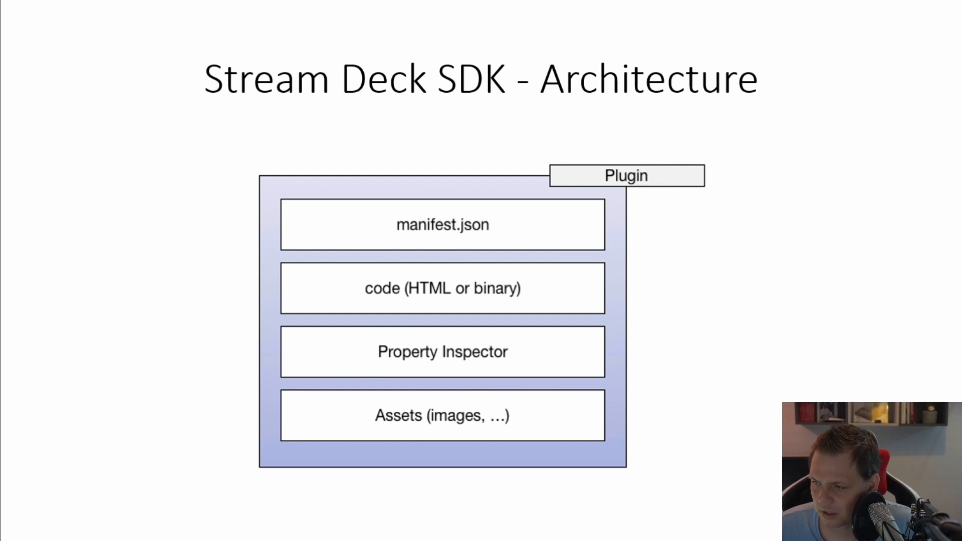
mouse_move(433, 230)
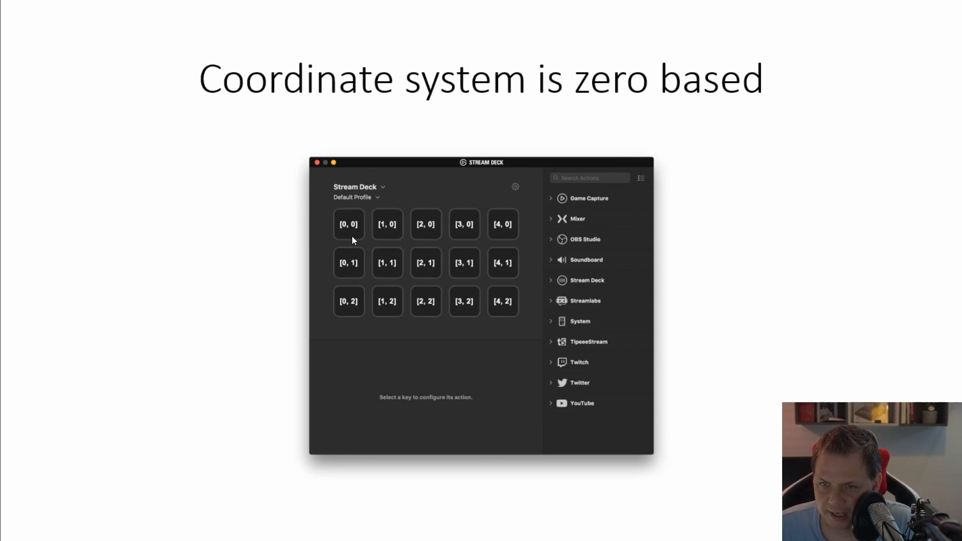
mouse_move(357, 307)
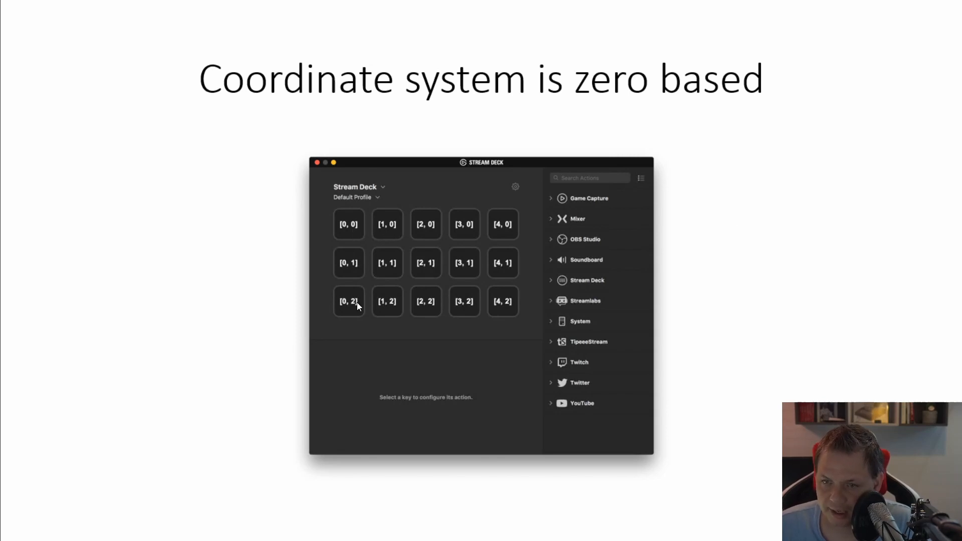
mouse_move(356, 227)
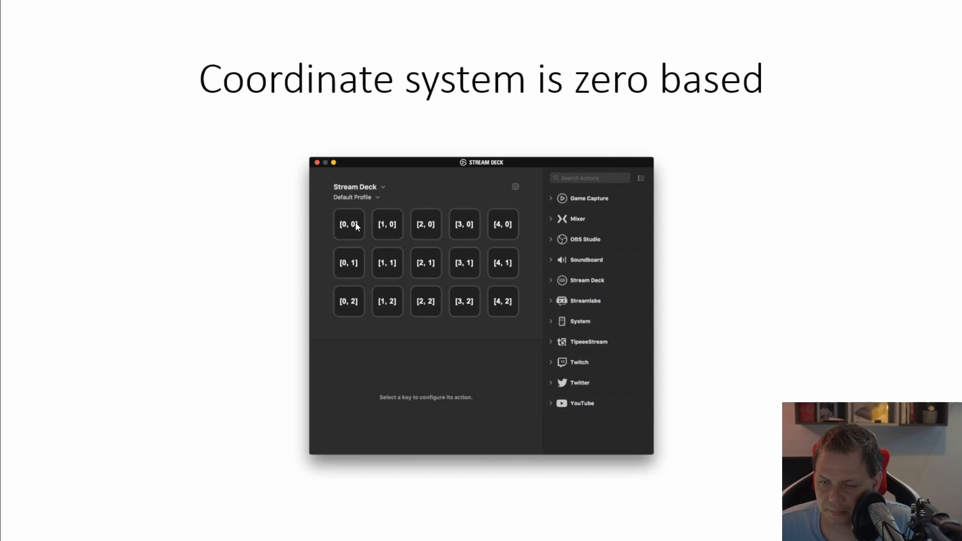
mouse_move(344, 301)
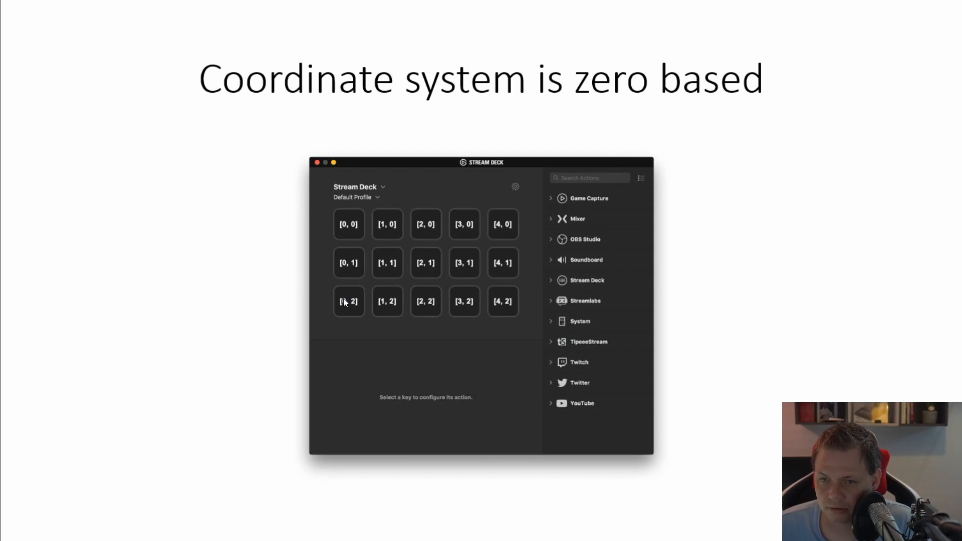
mouse_move(347, 314)
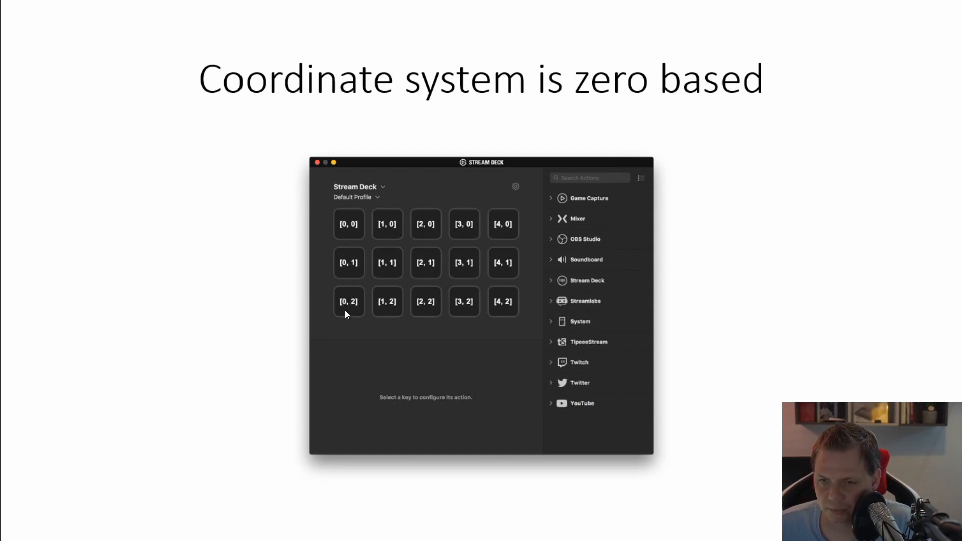
mouse_move(312, 209)
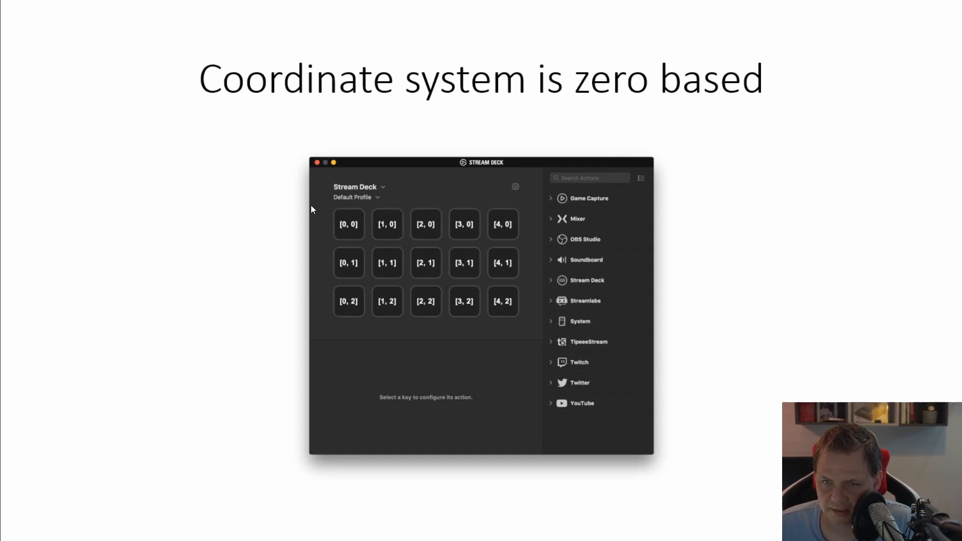
mouse_move(344, 222)
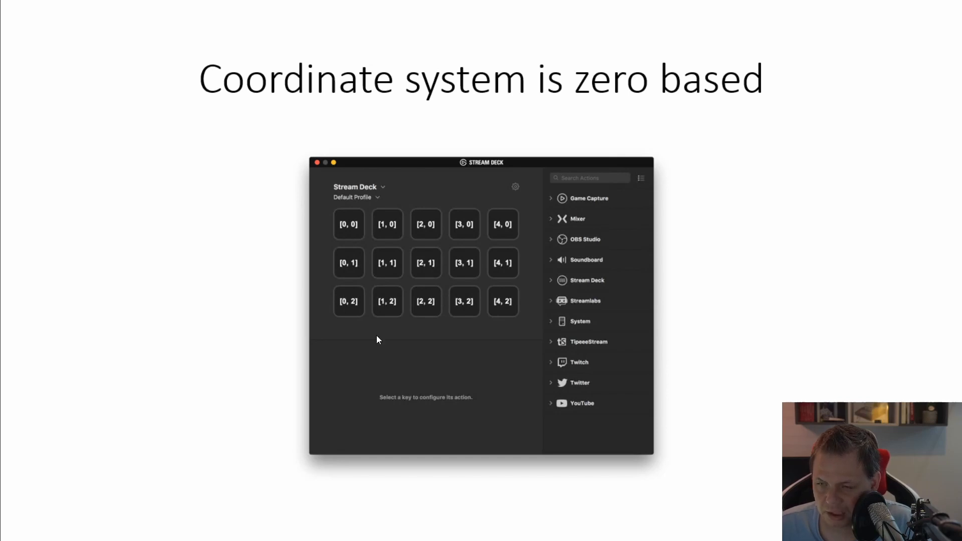
mouse_move(395, 348)
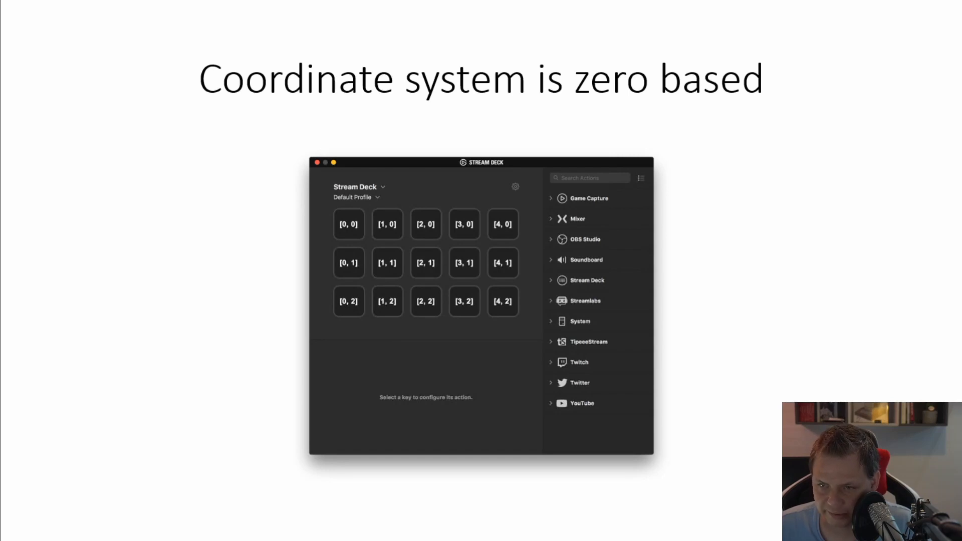
mouse_move(439, 379)
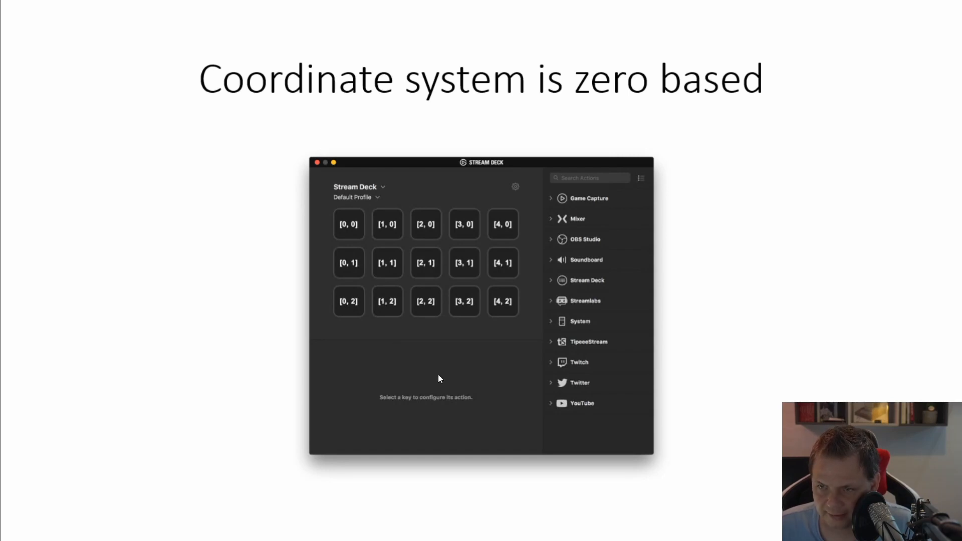
mouse_move(454, 252)
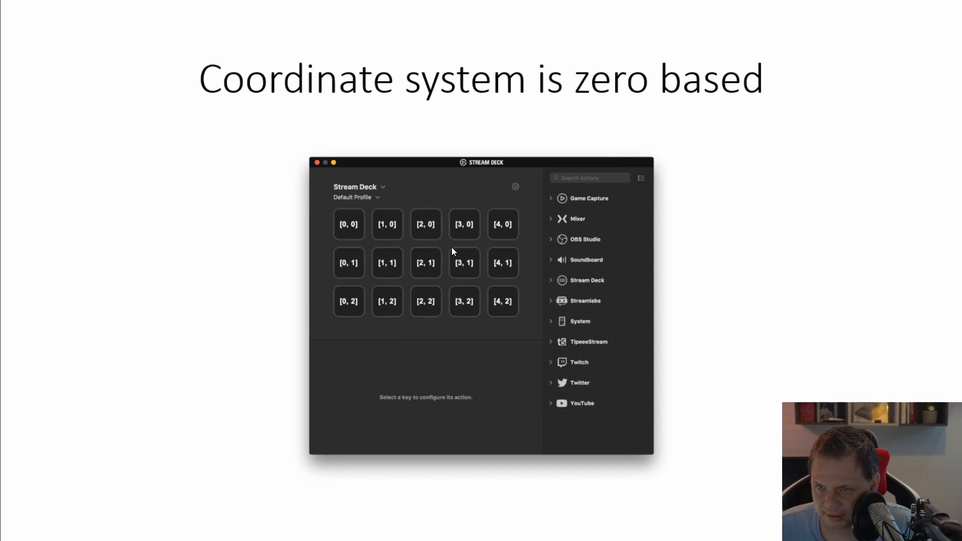
mouse_move(498, 297)
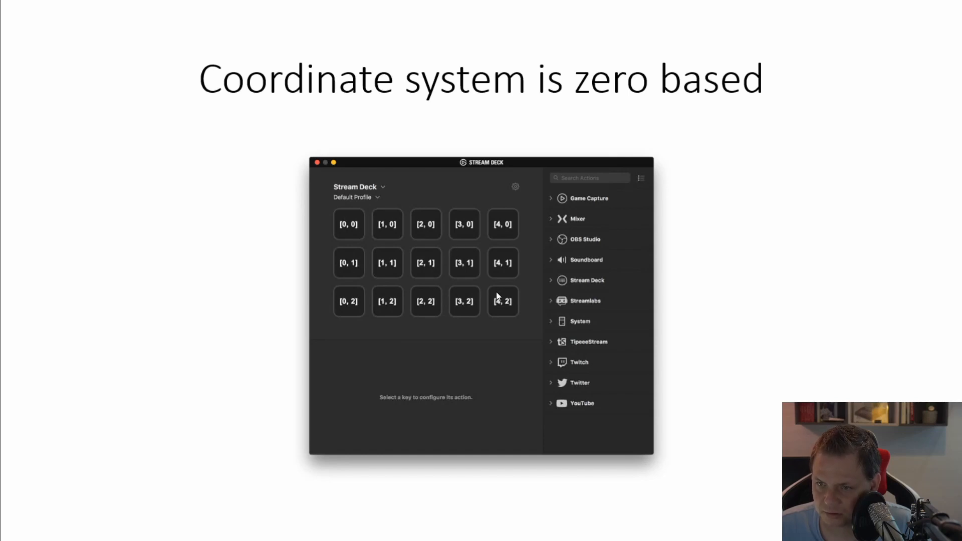
mouse_move(506, 306)
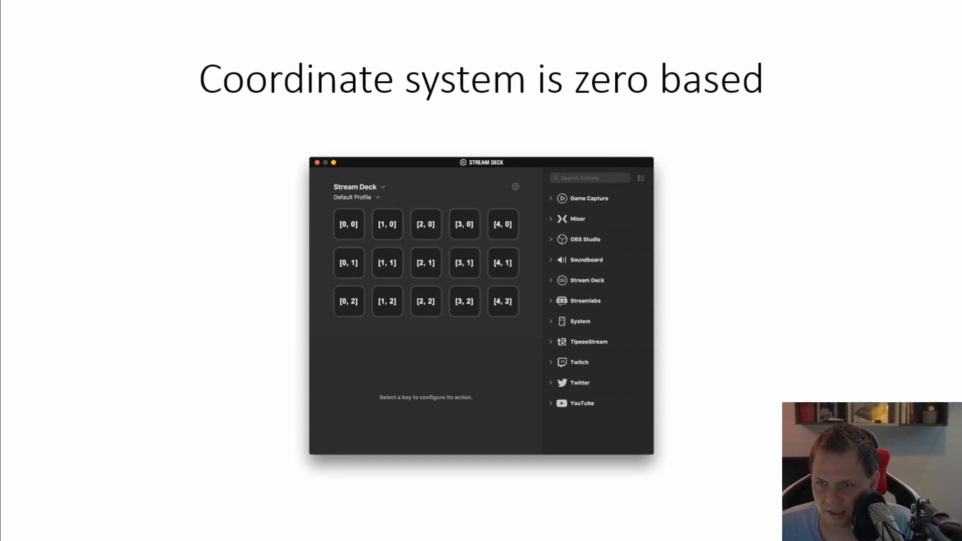
mouse_move(519, 310)
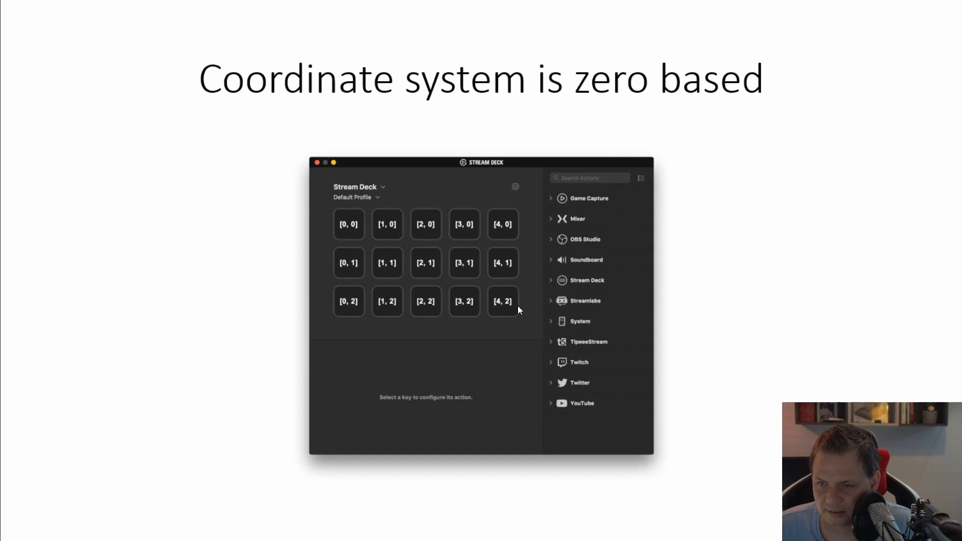